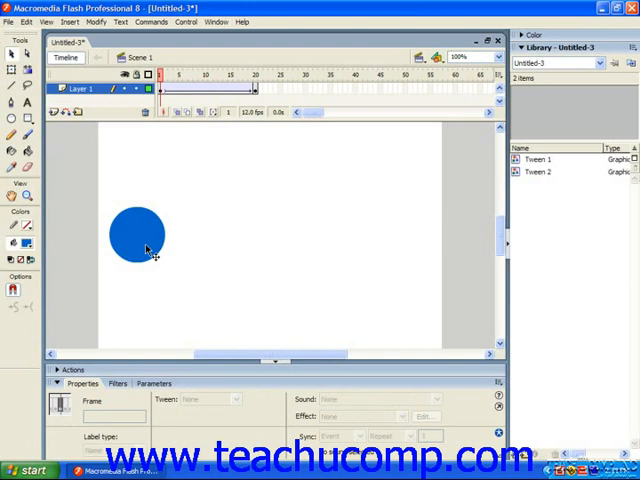
- Show the blue circle at the tween's first frame, last keyframe and a middle frame
left_click(138, 236)
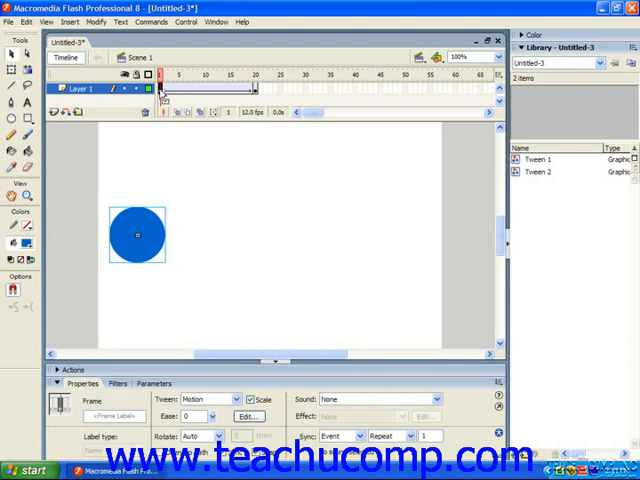
left_click(254, 74)
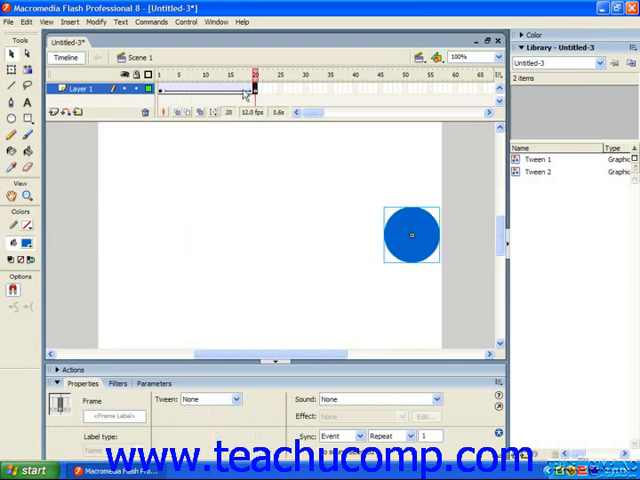
left_click(208, 74)
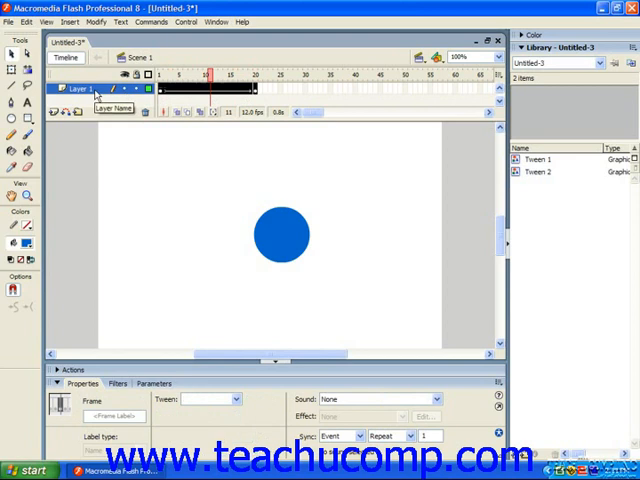
- Deselect the layer's frames and return the playhead to frame 1
left_click(188, 74)
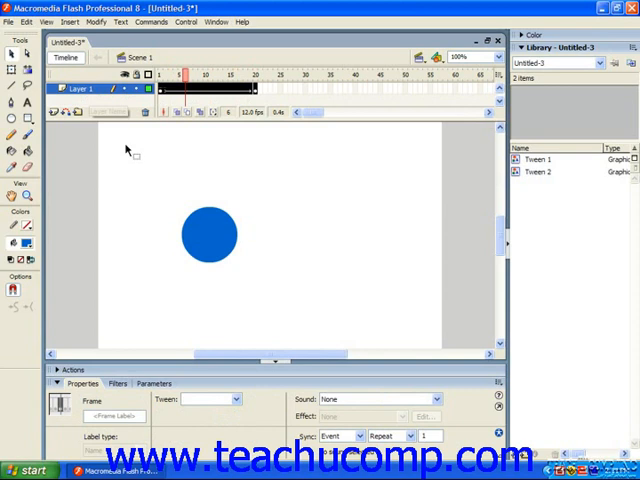
mouse_move(144, 304)
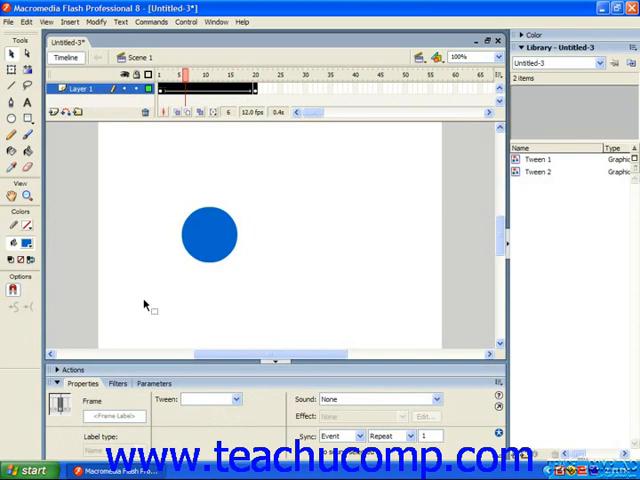
left_click(210, 234)
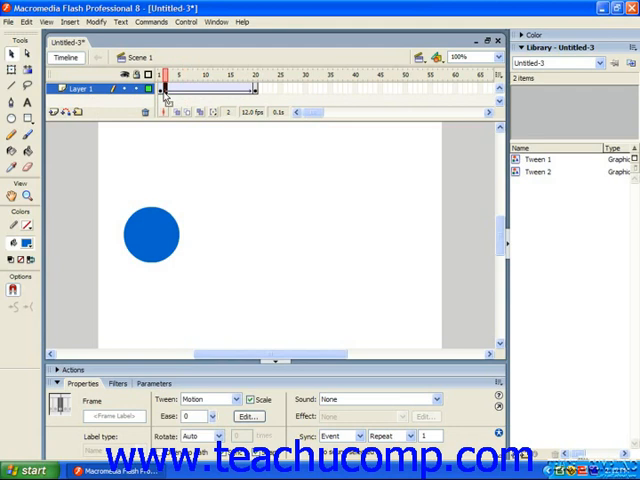
- Scrub the playhead along the timeline so the circle moves from start toward its end position
left_click(168, 76)
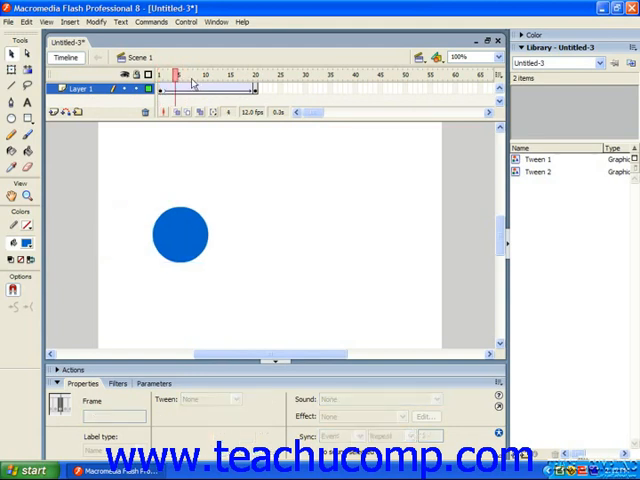
left_click_drag(178, 74, 210, 74)
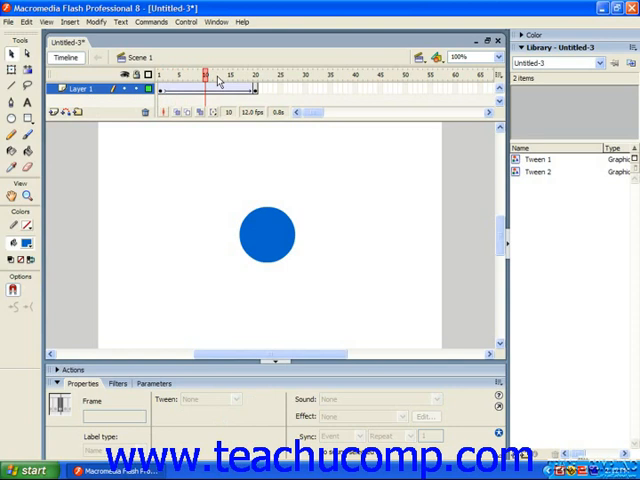
left_click_drag(218, 76, 232, 76)
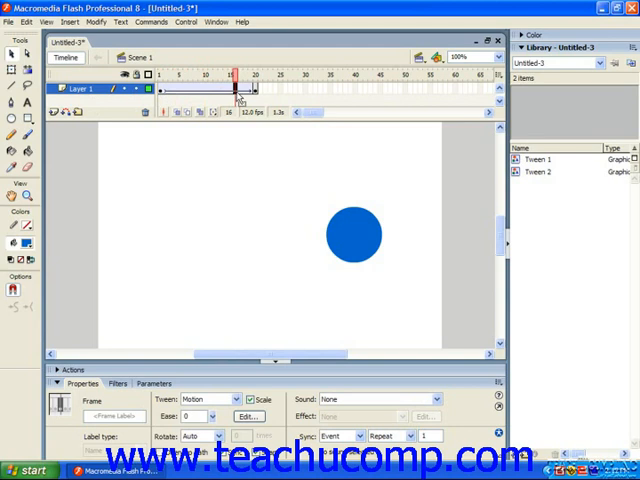
left_click_drag(234, 76, 244, 76)
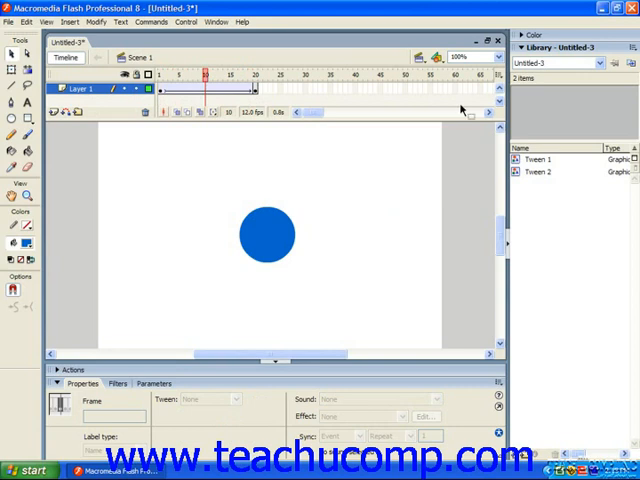
mouse_move(484, 116)
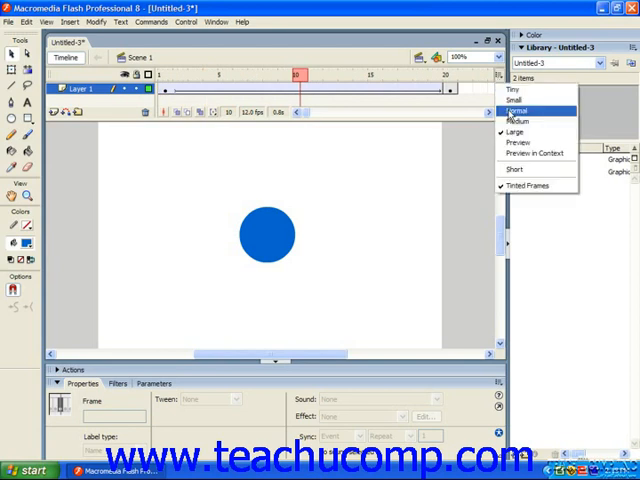
- Review the Frame View menu (Tiny, Small, Normal, Preview, Tinted Frames) and close it unchanged
left_click(520, 110)
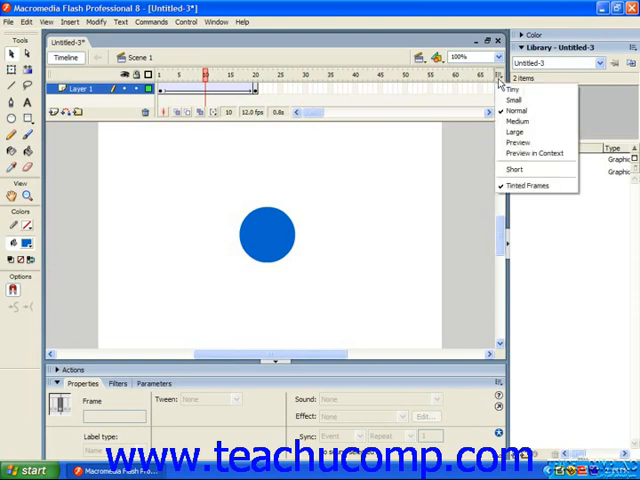
mouse_move(528, 186)
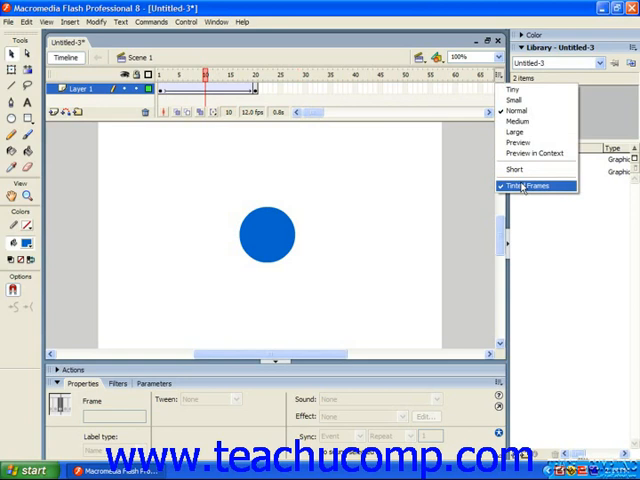
mouse_move(530, 110)
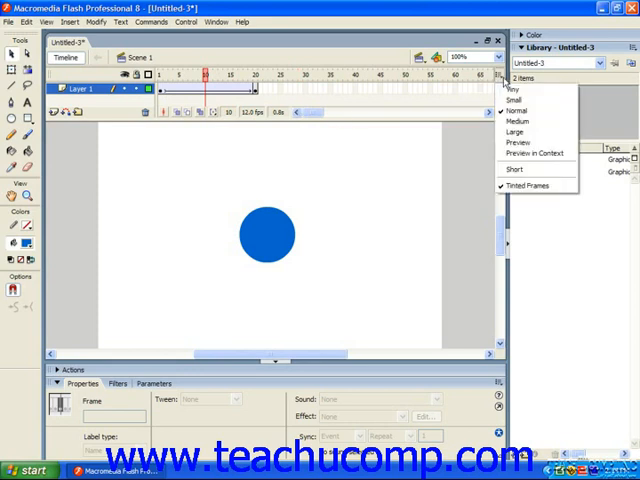
mouse_move(528, 110)
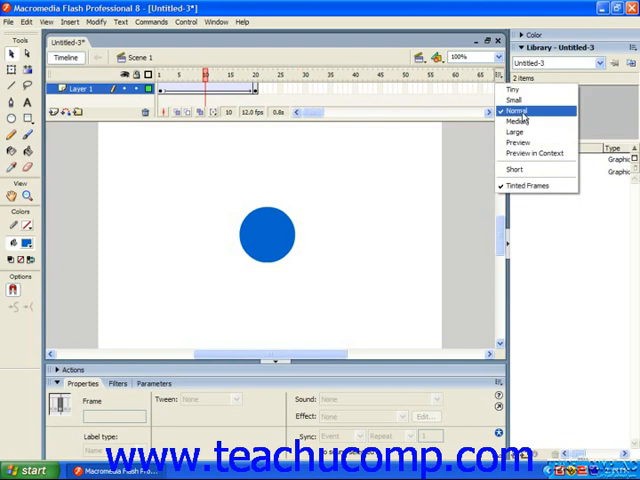
mouse_move(536, 152)
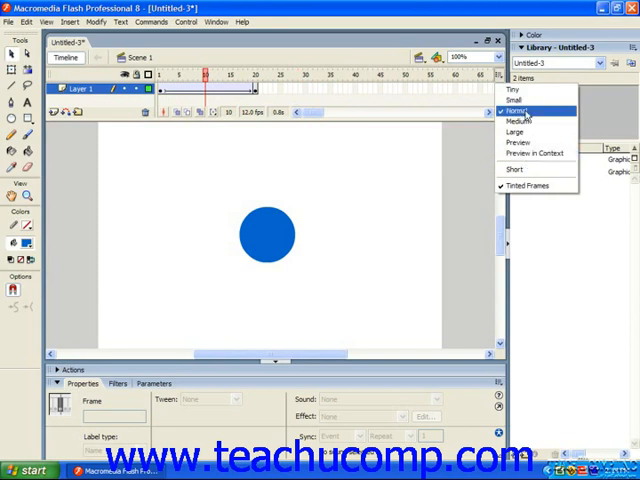
left_click(520, 100)
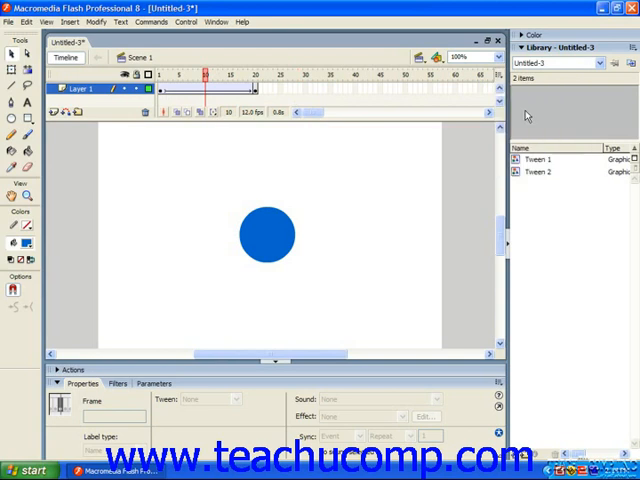